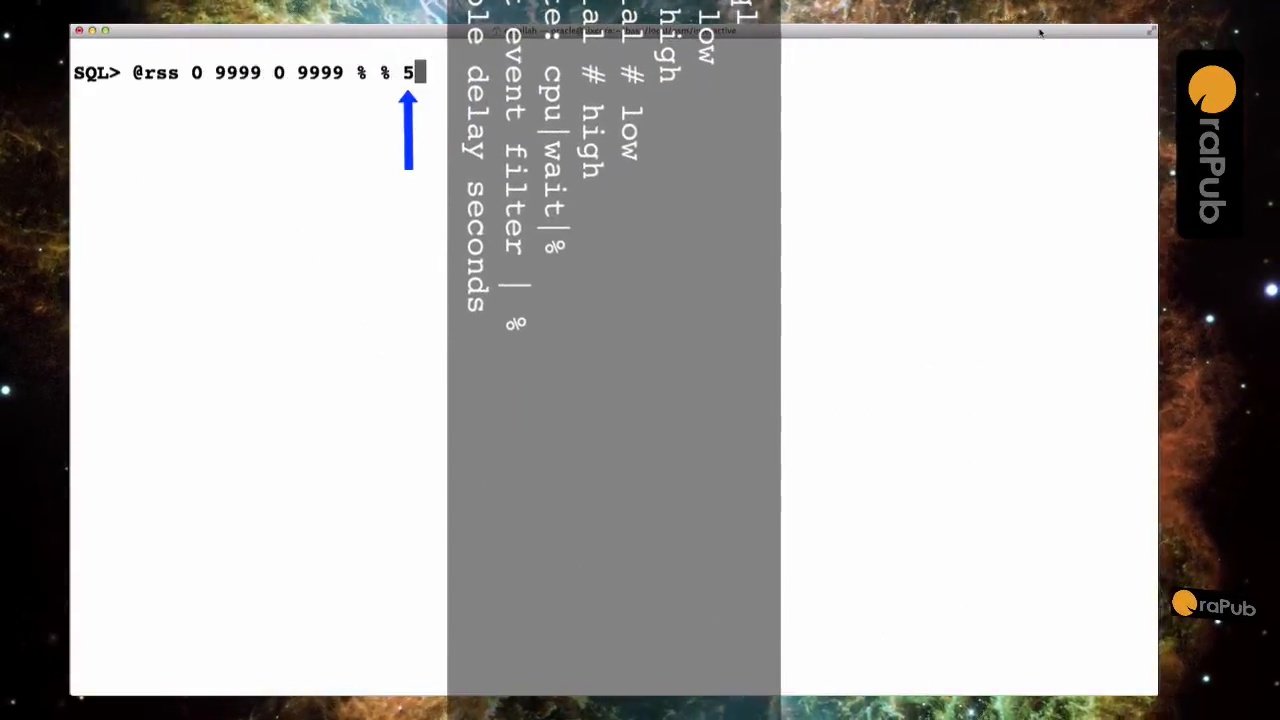
# Step: Run the rss sampler for sessions 0–9999, any state, at a 5-second interval
pyautogui.press('Return')
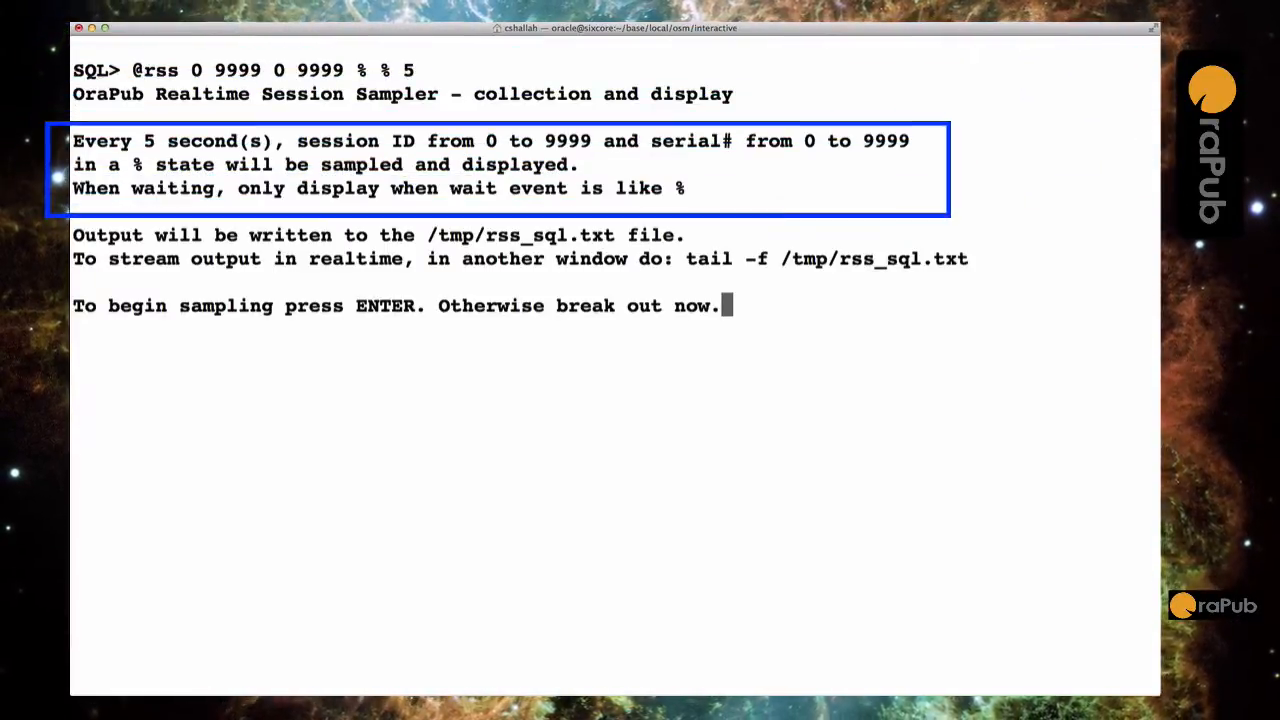
# Step: Confirm the parameters so the sampler begins writing to /tmp/rss_sql.txt
pyautogui.press('Return')
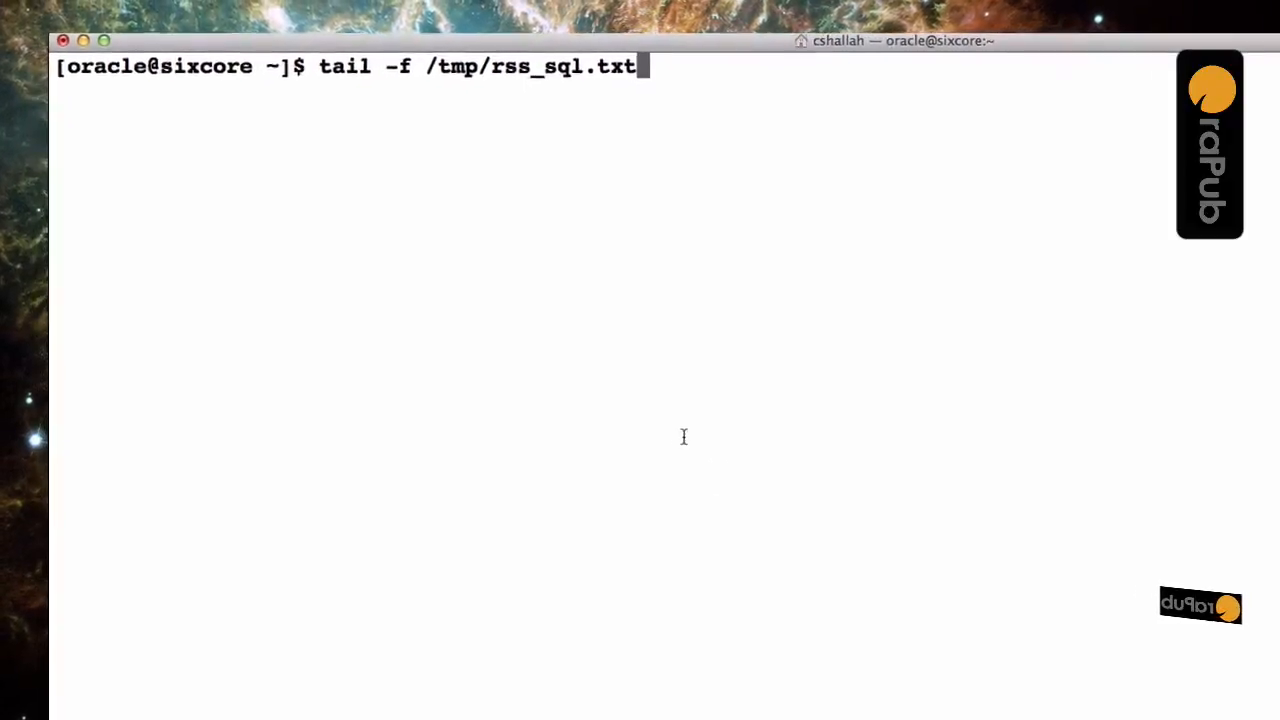
# Step: Follow /tmp/rss_sql.txt with tail -f, watch the CPU/WAIT samples, then stop with Ctrl+C
pyautogui.press('Return')
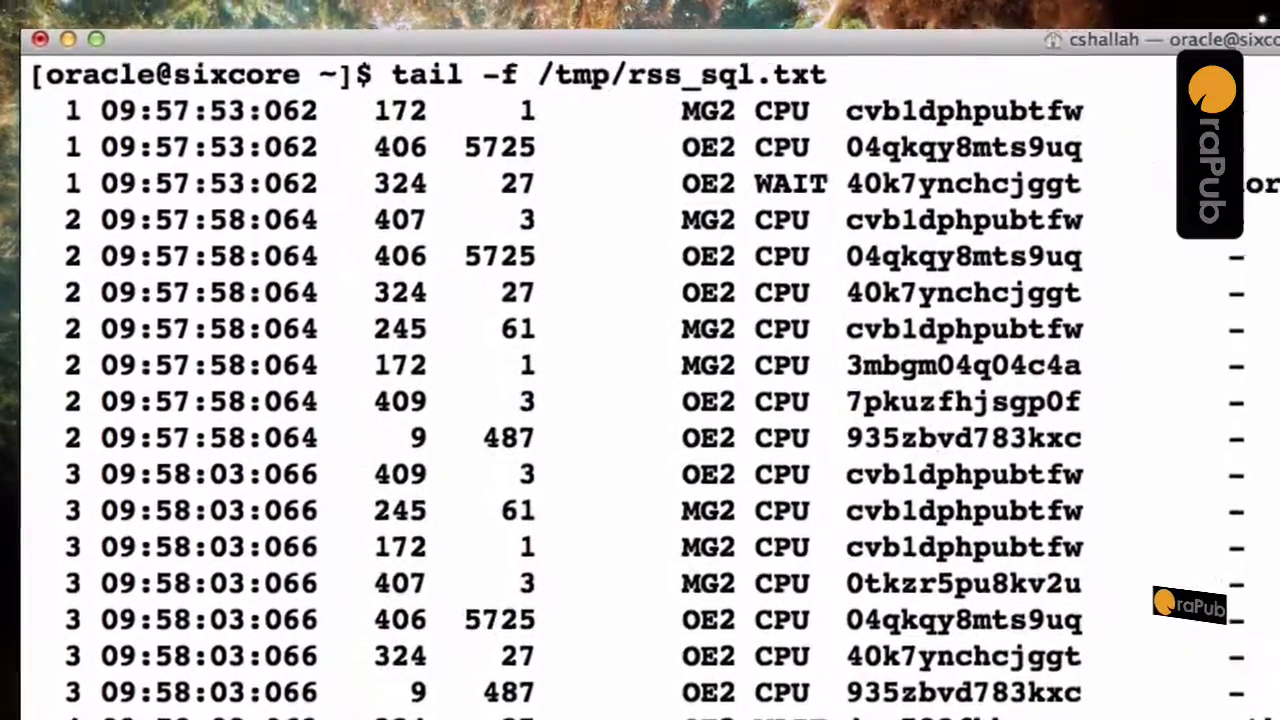
pyautogui.scroll(-3)
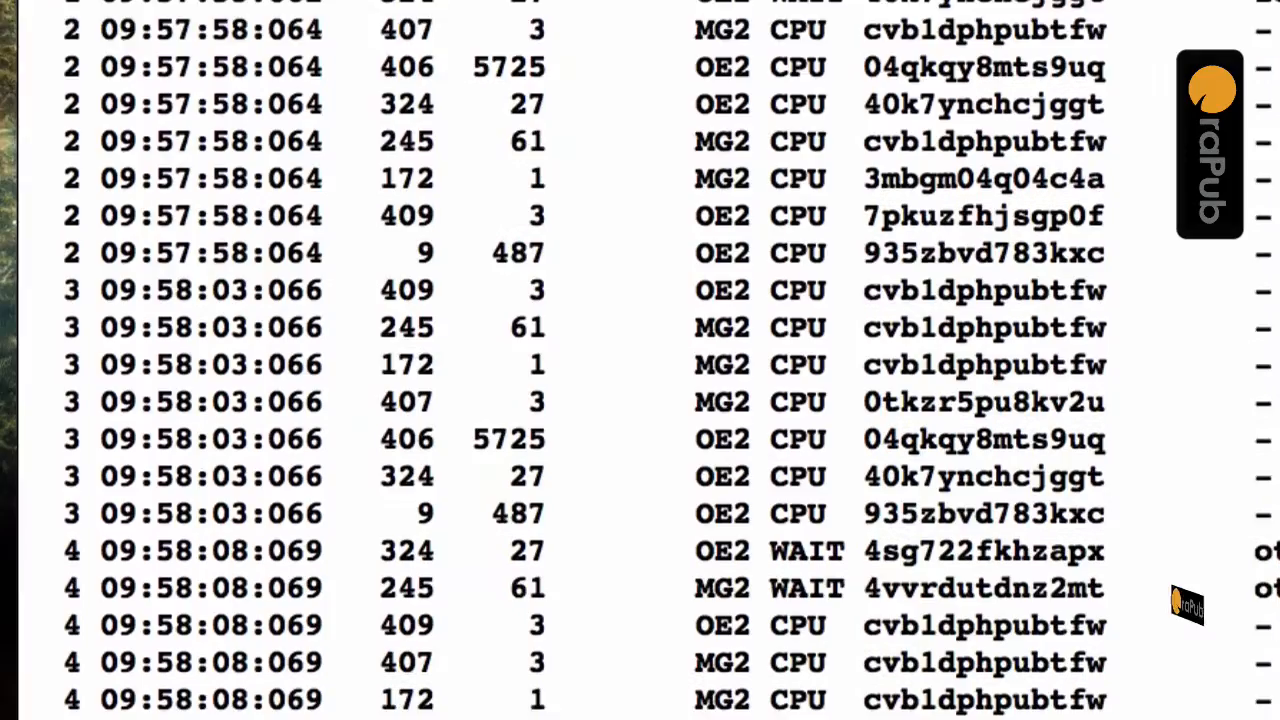
pyautogui.scroll(-3)
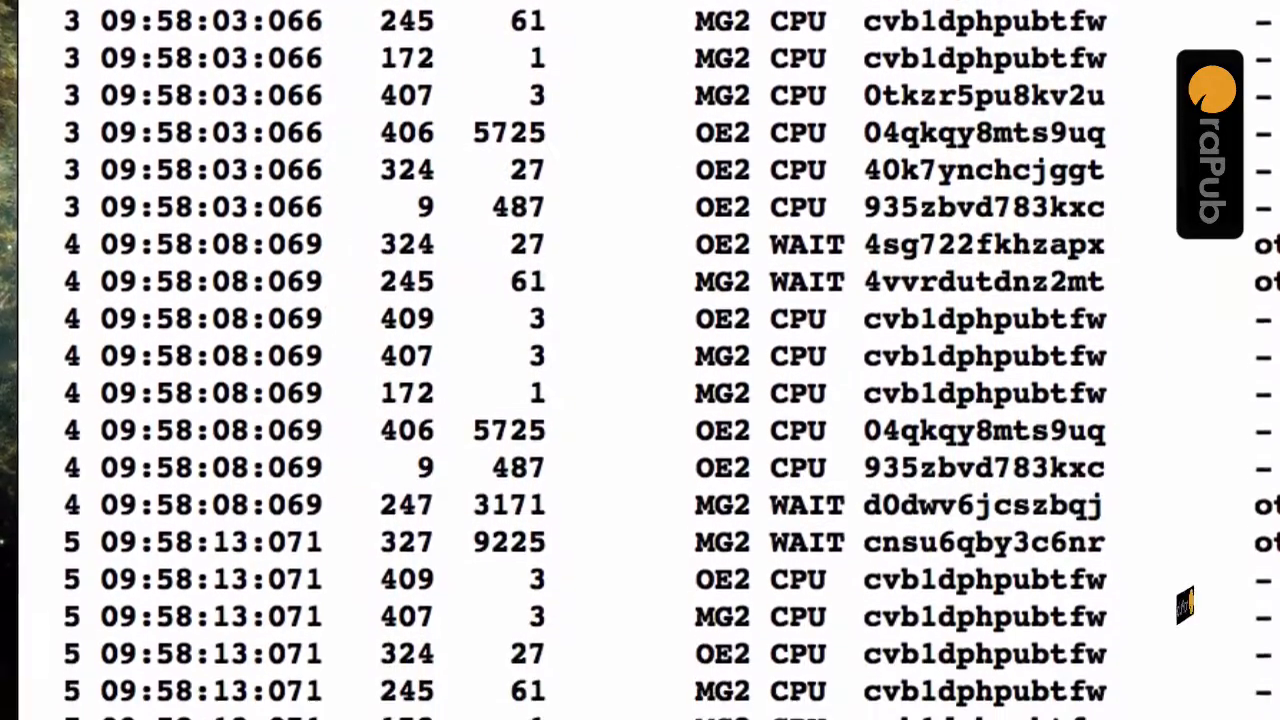
pyautogui.press('ctrl+c')
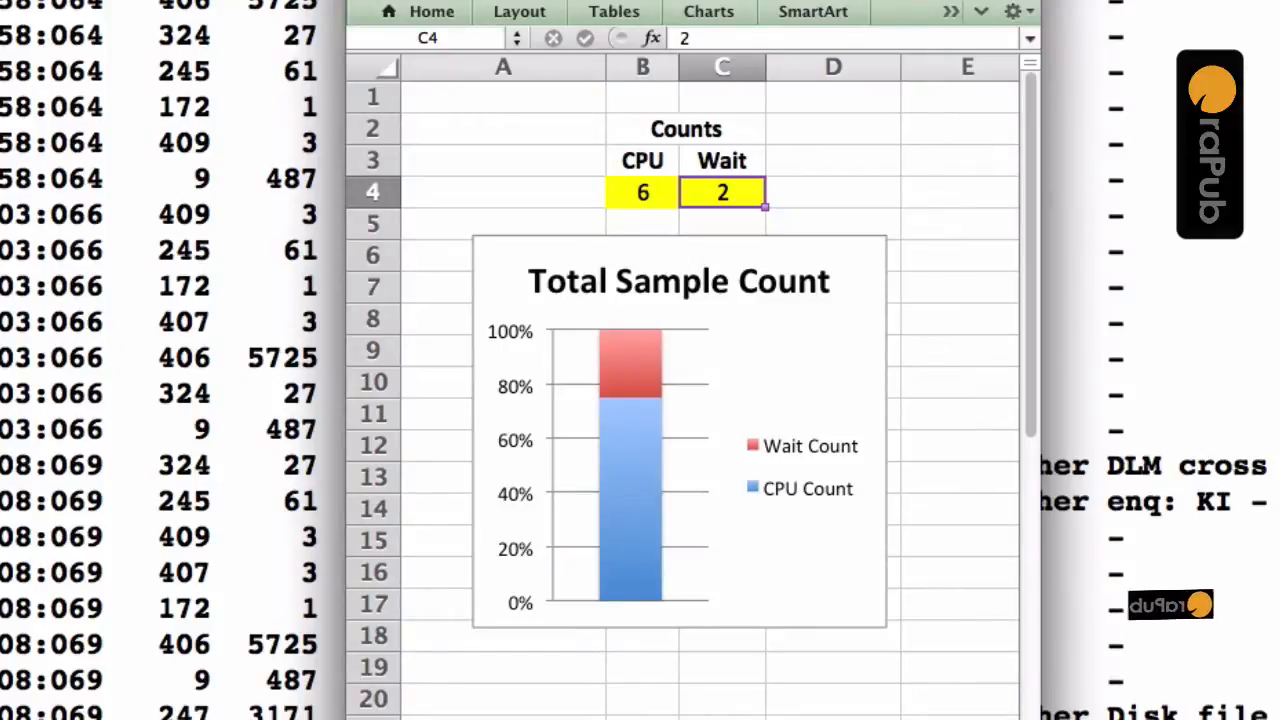
# Step: Scroll the sheet to show the CPU 6 / Wait 2 counts and stacked bar chart
pyautogui.scroll(-3)
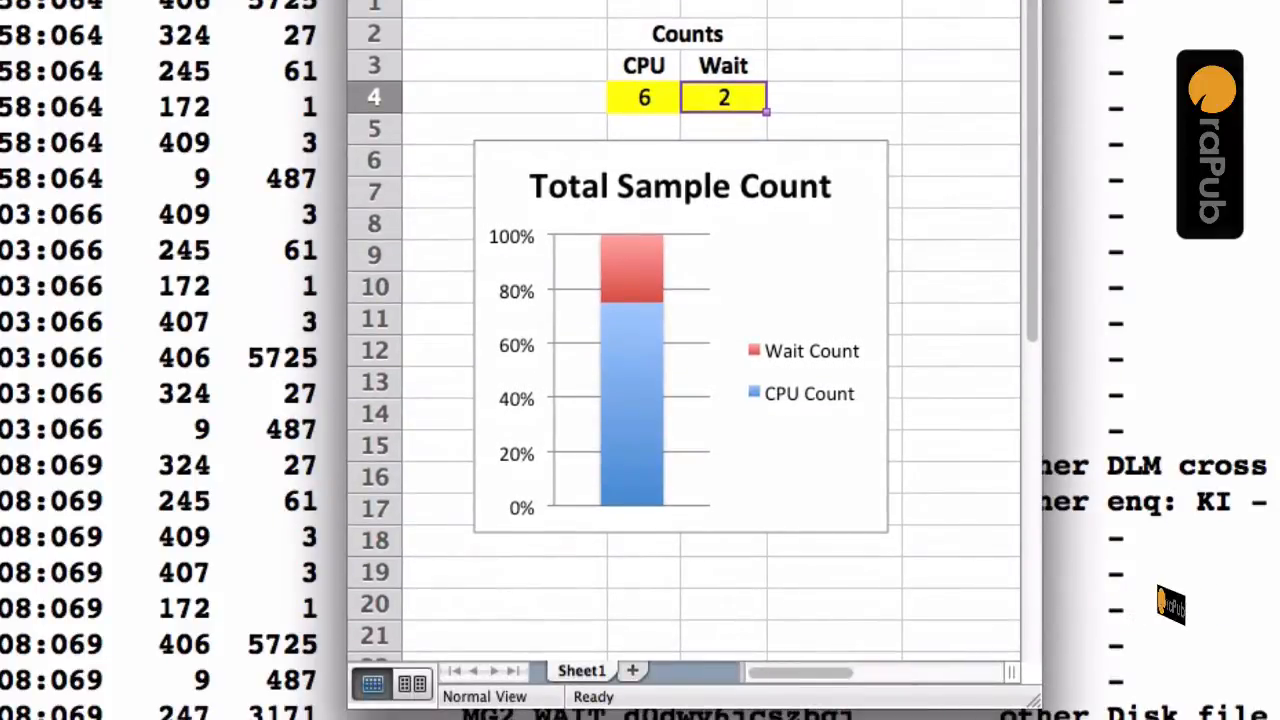